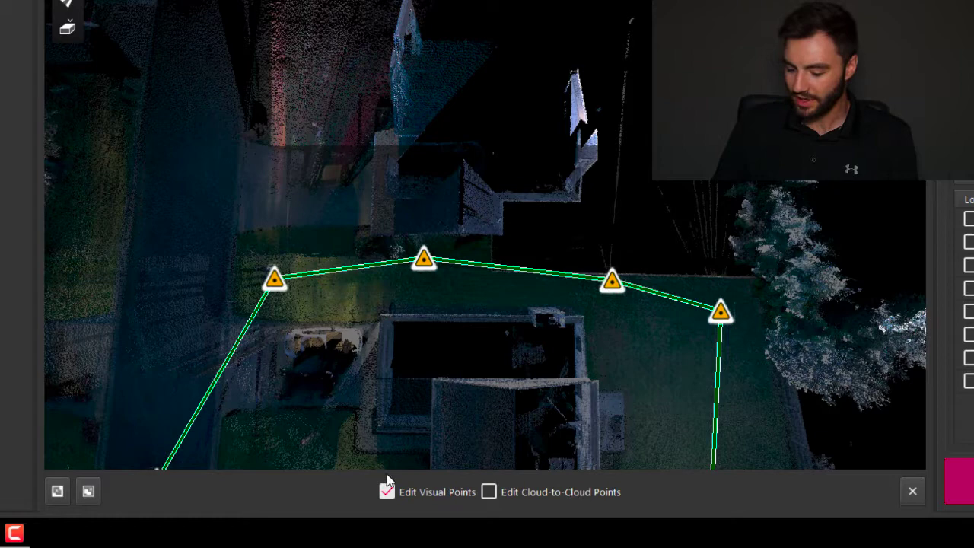
Toggle visual point editing, then delete all points outside the kept area of the cloud
click(387, 492)
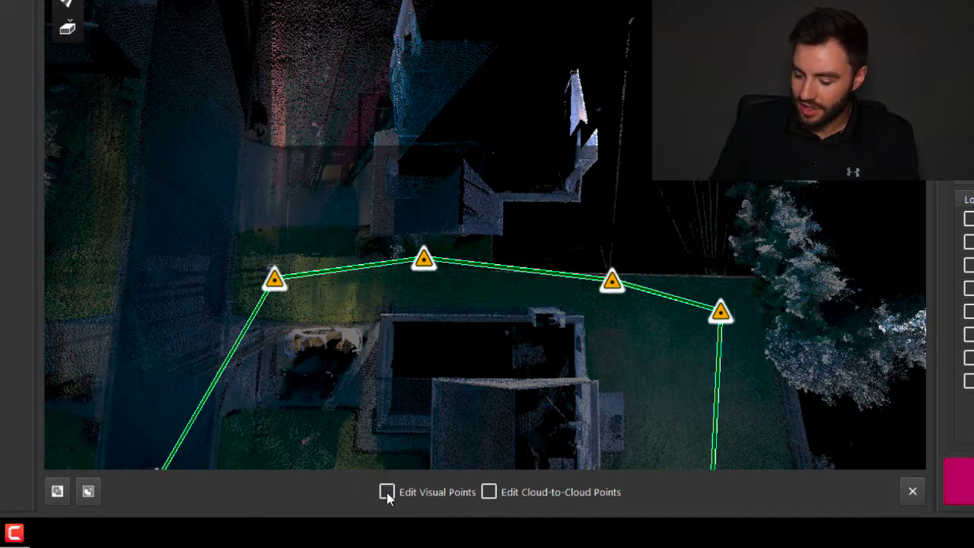
click(386, 491)
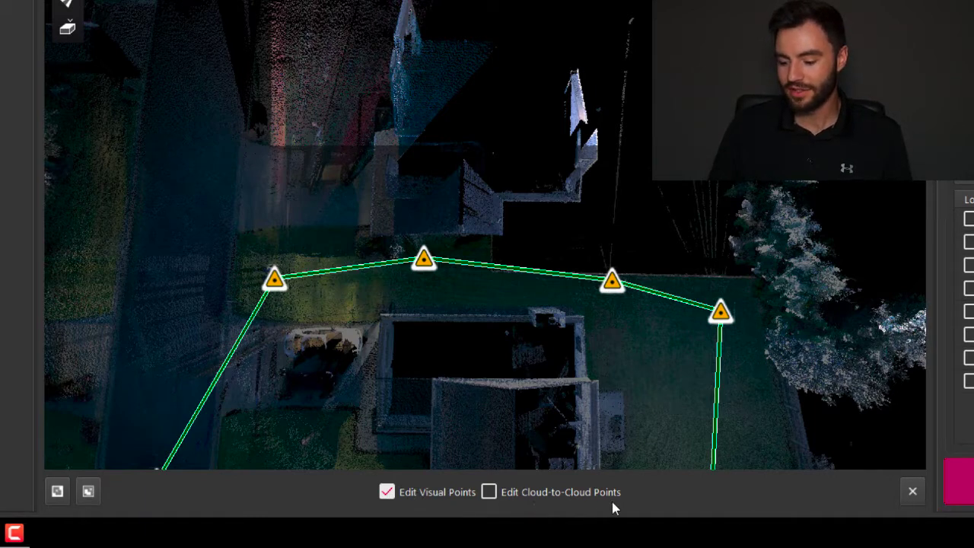
click(490, 492)
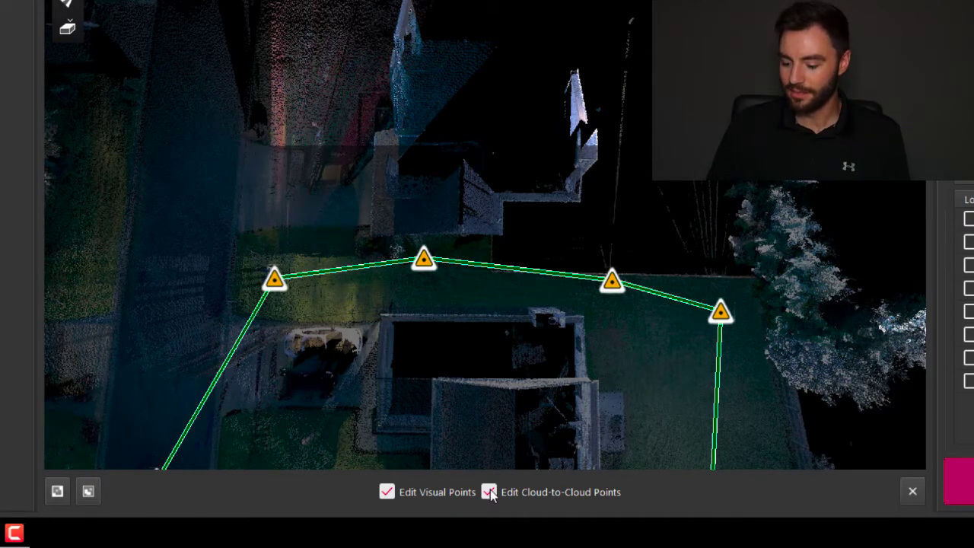
click(490, 491)
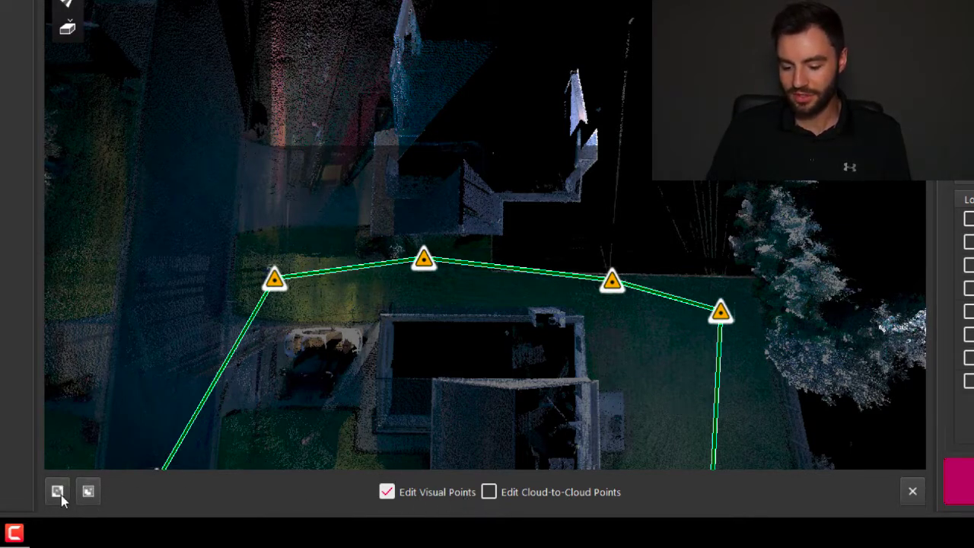
mouse_move(88, 490)
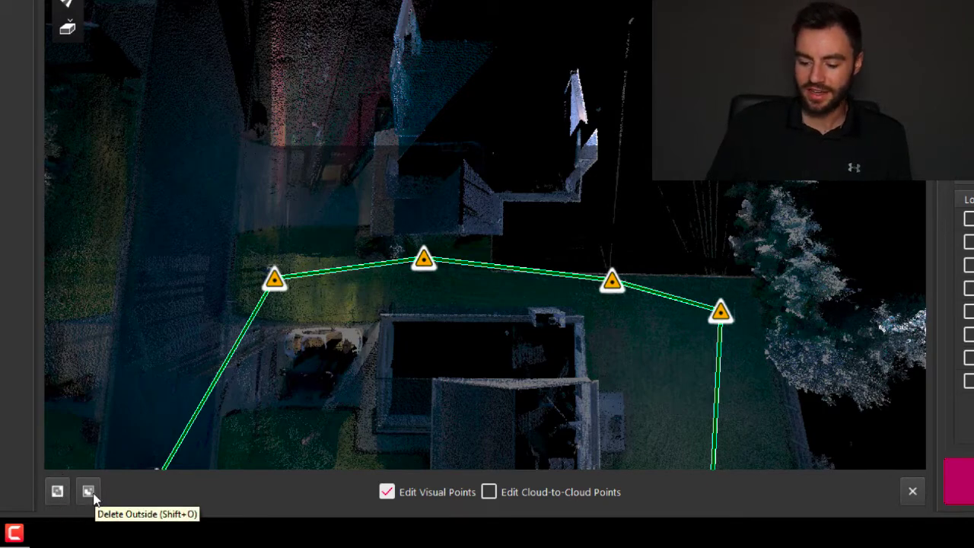
click(88, 490)
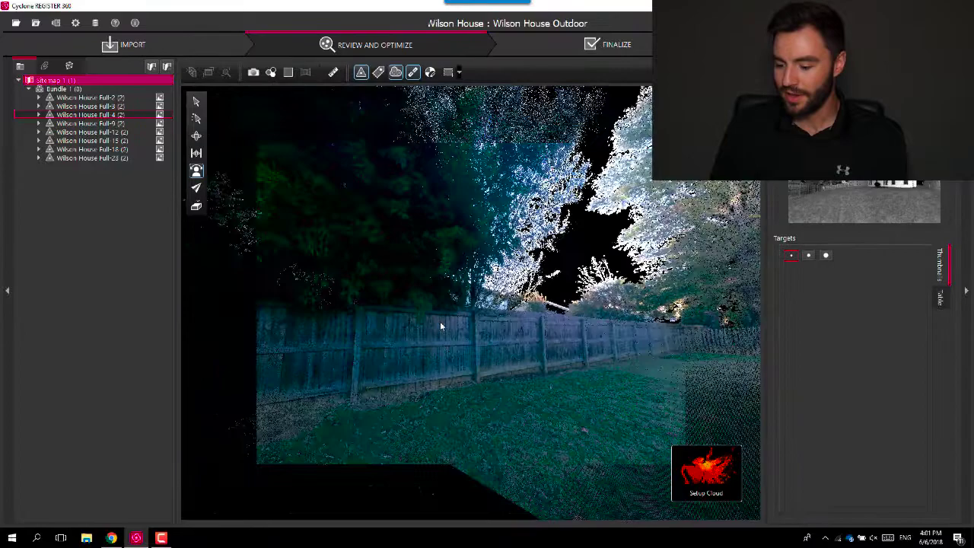
Look around the backyard setup cloud, then switch to the whole bundle cloud
drag(440, 326, 502, 362)
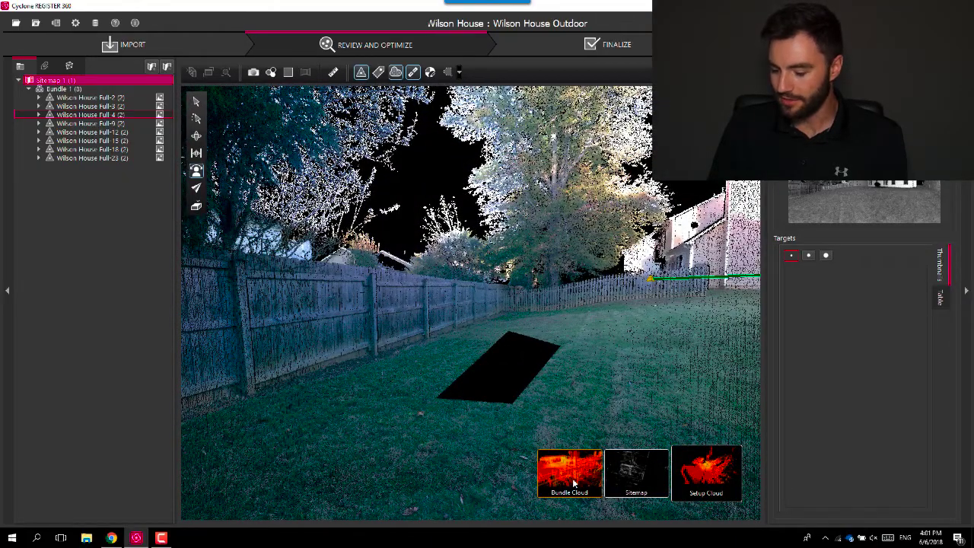
click(570, 471)
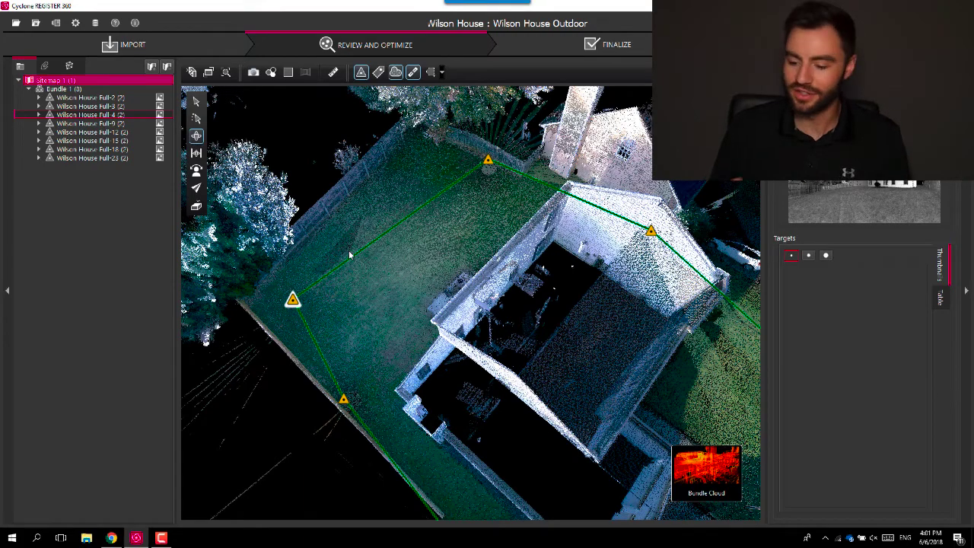
mouse_move(292, 304)
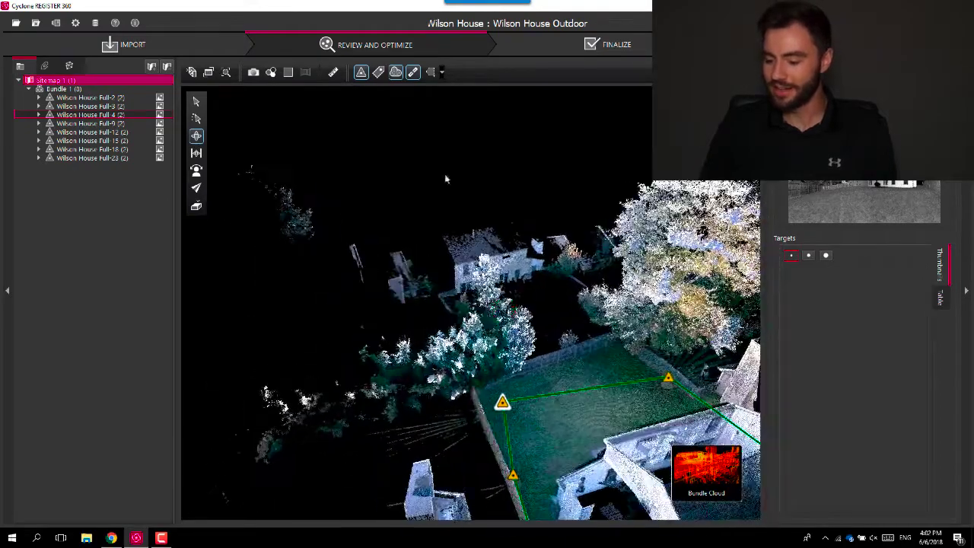
Draw a selection in the bundle cloud and bring up the single setup cloud of the trees
click(431, 73)
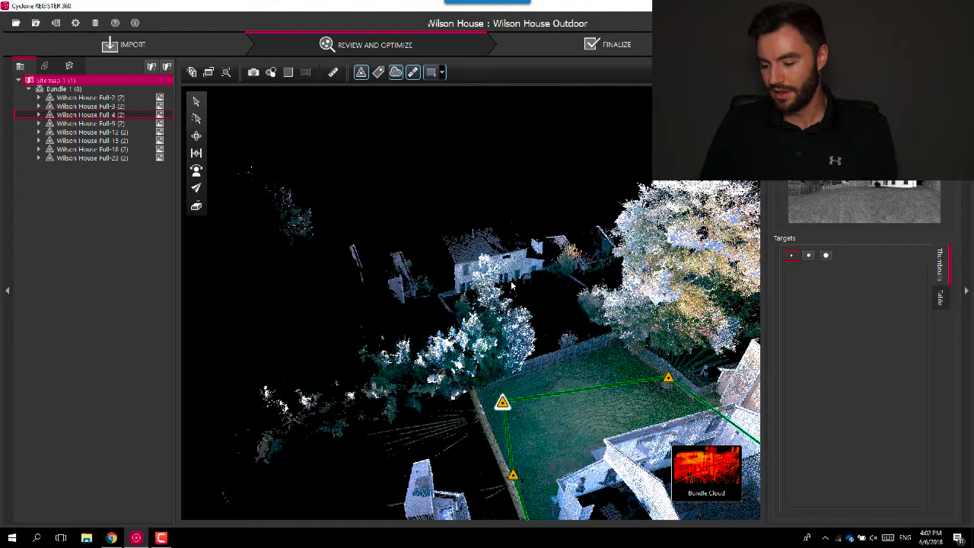
drag(447, 242, 499, 363)
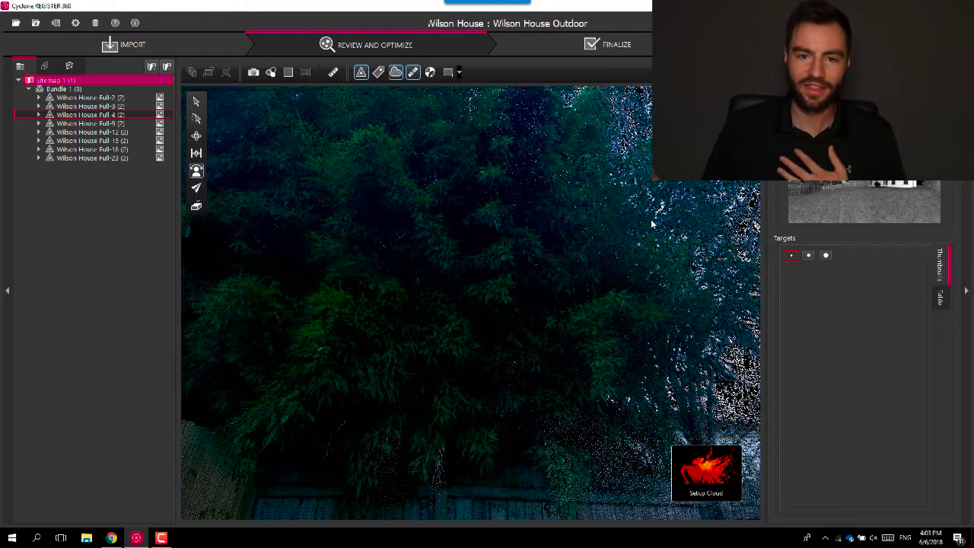
mouse_move(515, 262)
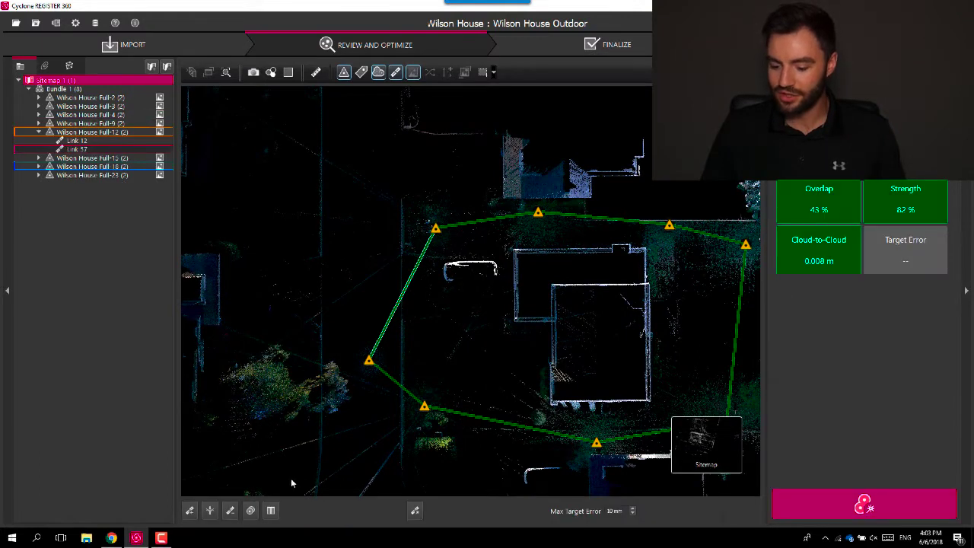
mouse_move(251, 510)
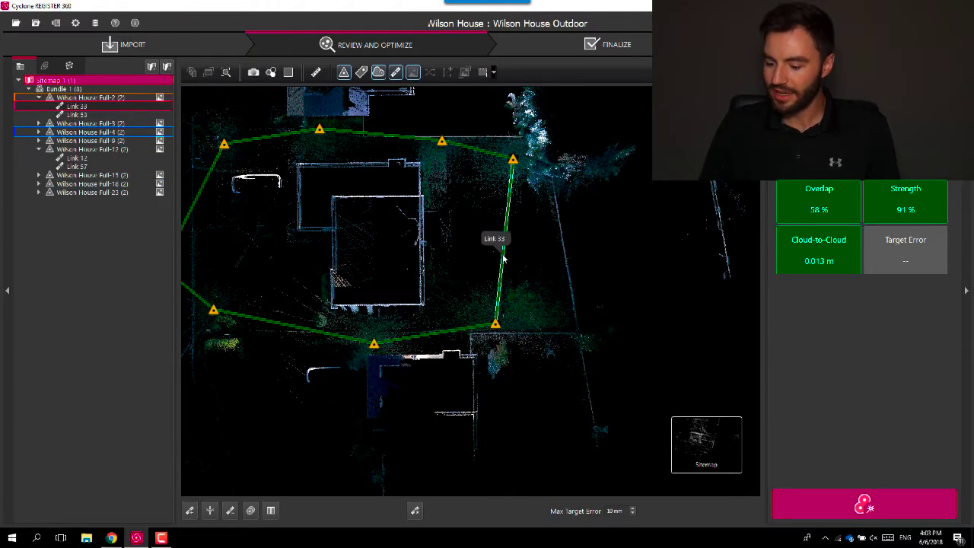
Bring up the options for the scan link showing 58% overlap and 0.013 m error
right_click(503, 257)
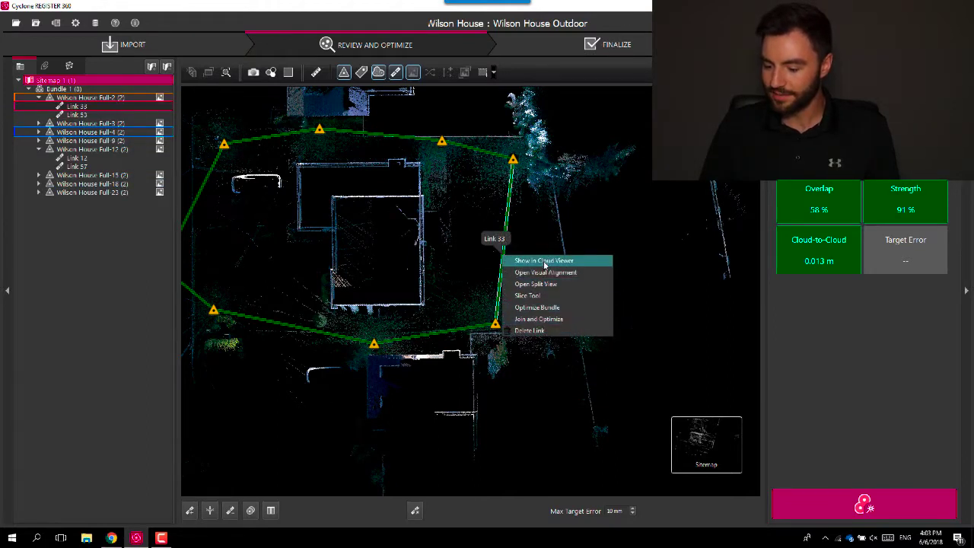
Open the selected scan link in Visual Alignment to show its two overlapping clouds
click(544, 260)
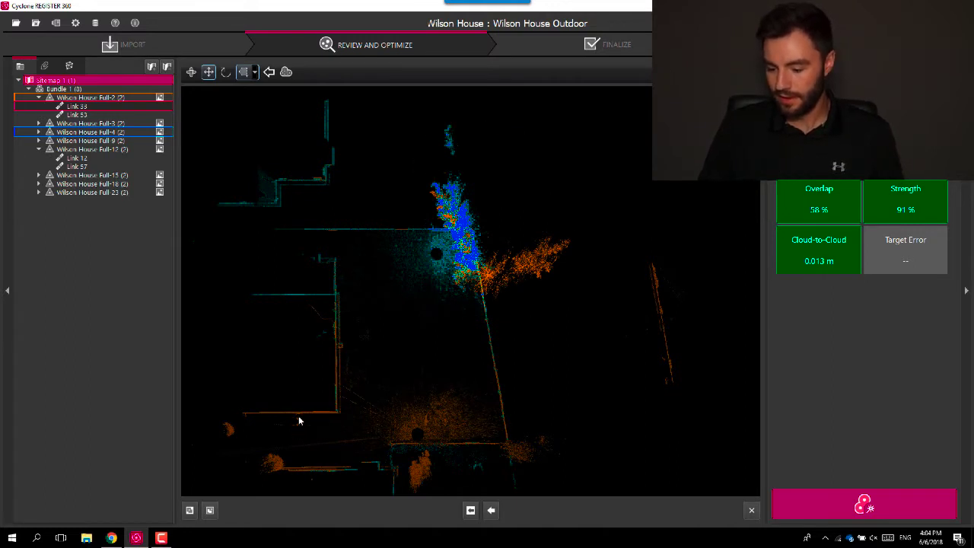
mouse_move(189, 510)
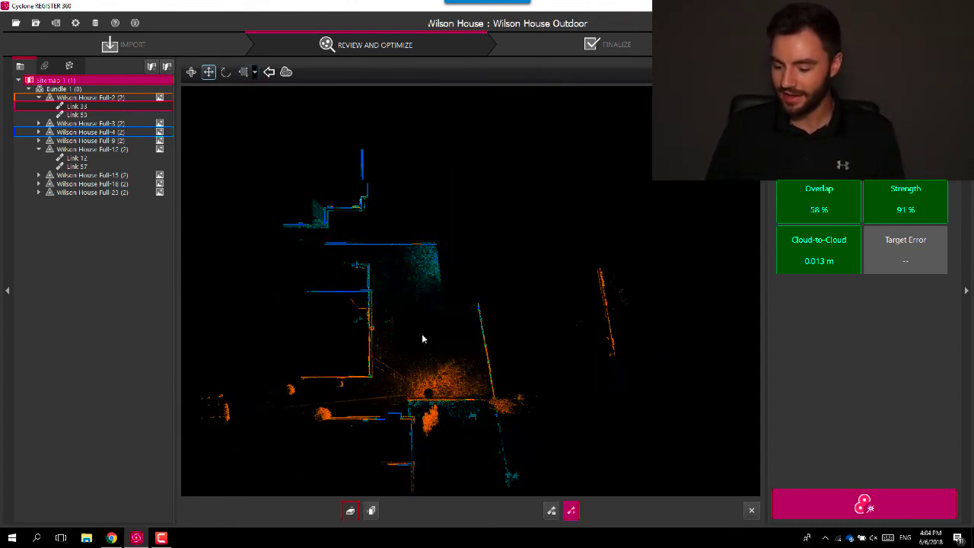
Re-run Cloud-to-Cloud on the link and accept the results, dropping the error to 0.006 m
click(572, 512)
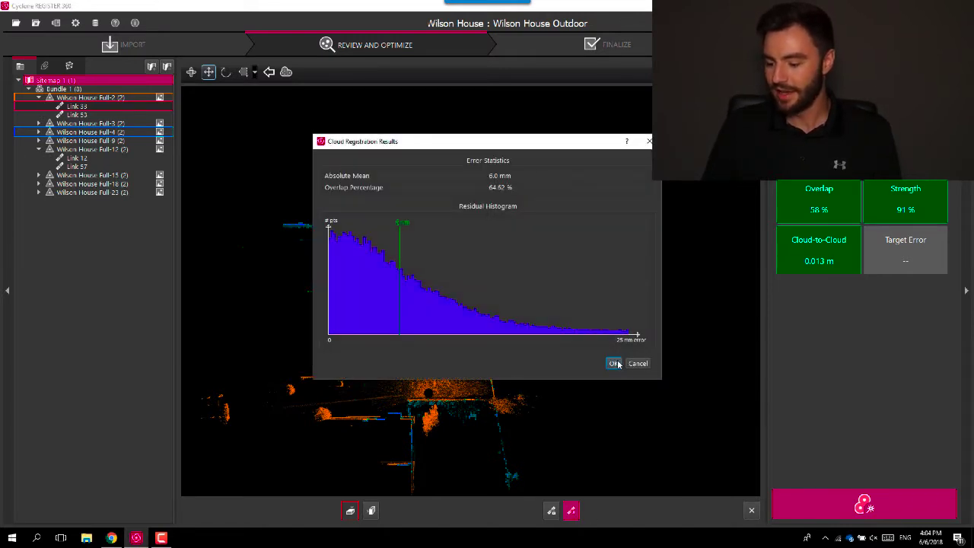
click(613, 363)
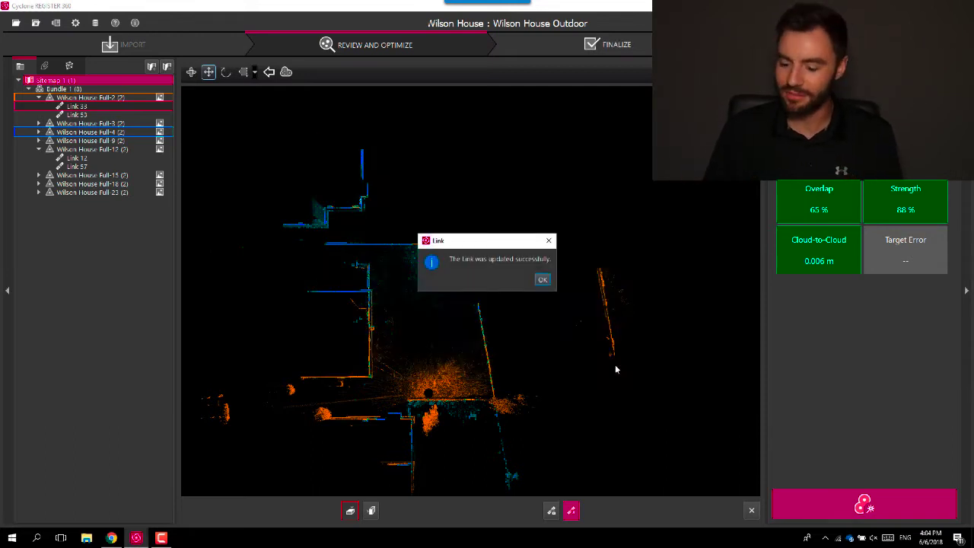
mouse_move(562, 189)
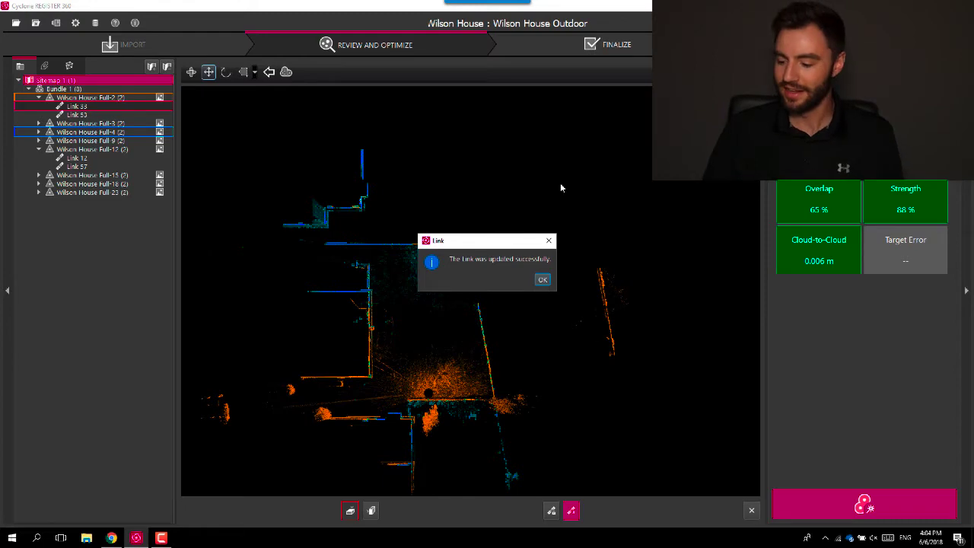
click(542, 280)
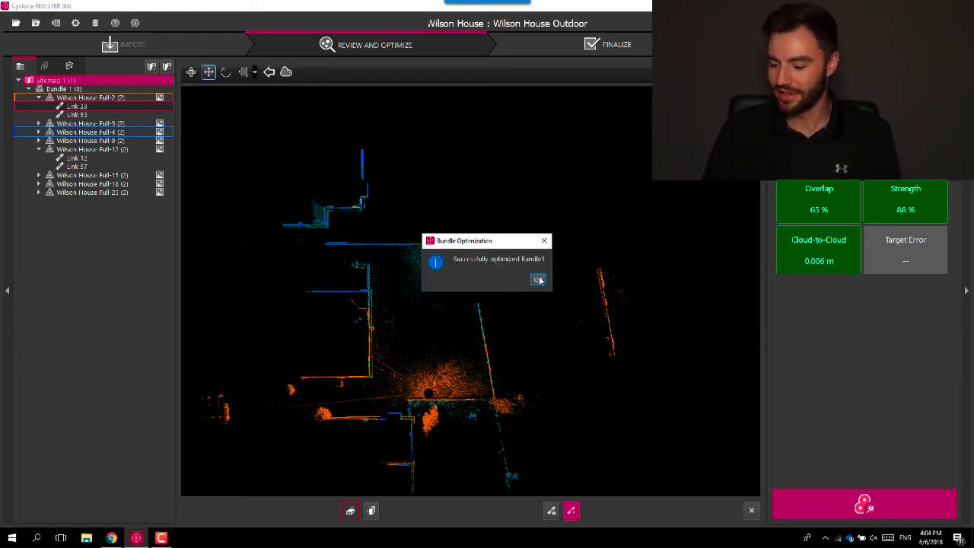
Dismiss the Bundle Optimization message and return to the full bundle cloud
click(539, 280)
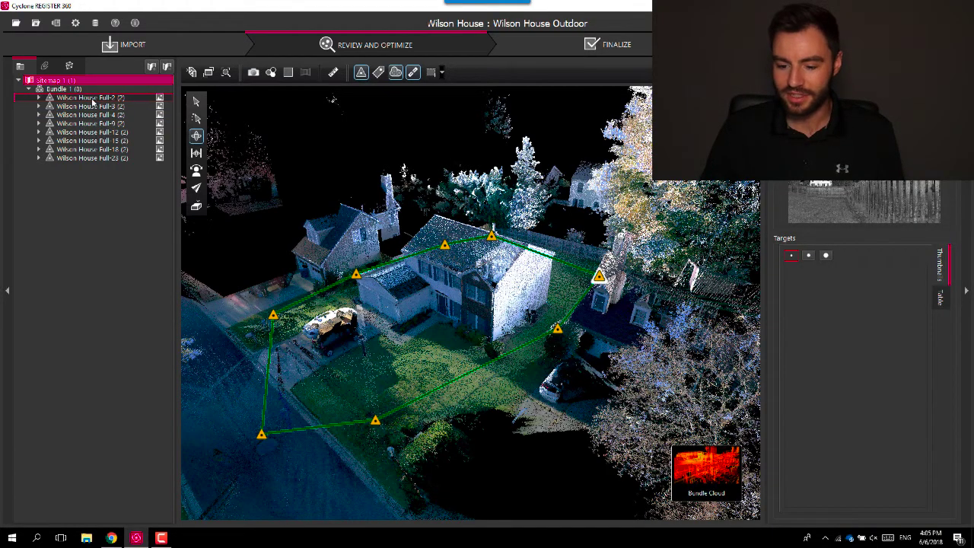
Choose Restore Deleted Points from the first setup's menu, entering visual point editing
right_click(88, 97)
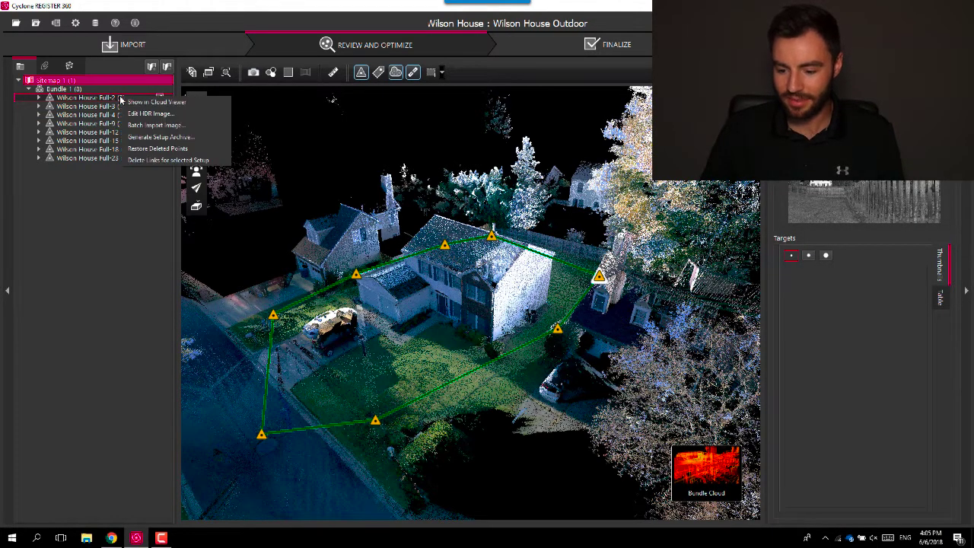
mouse_move(158, 150)
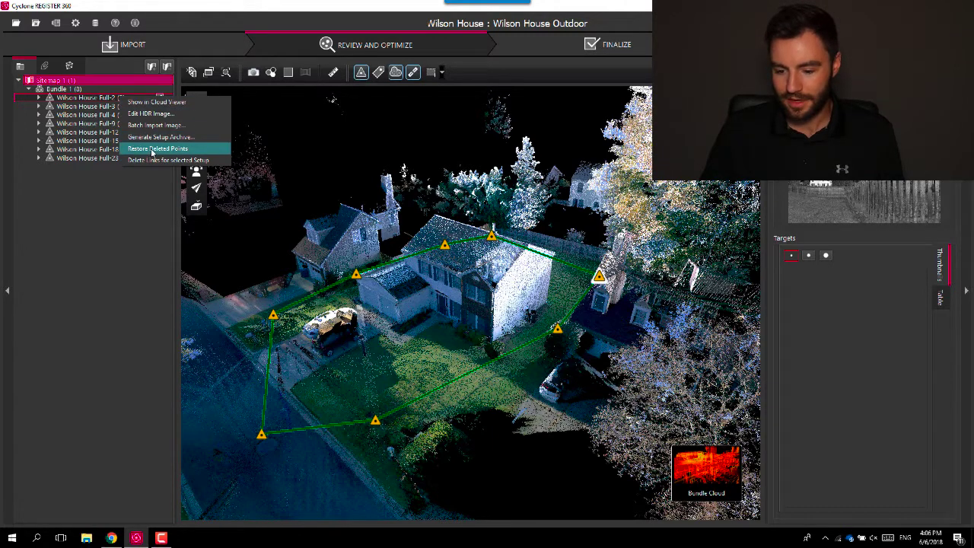
click(157, 149)
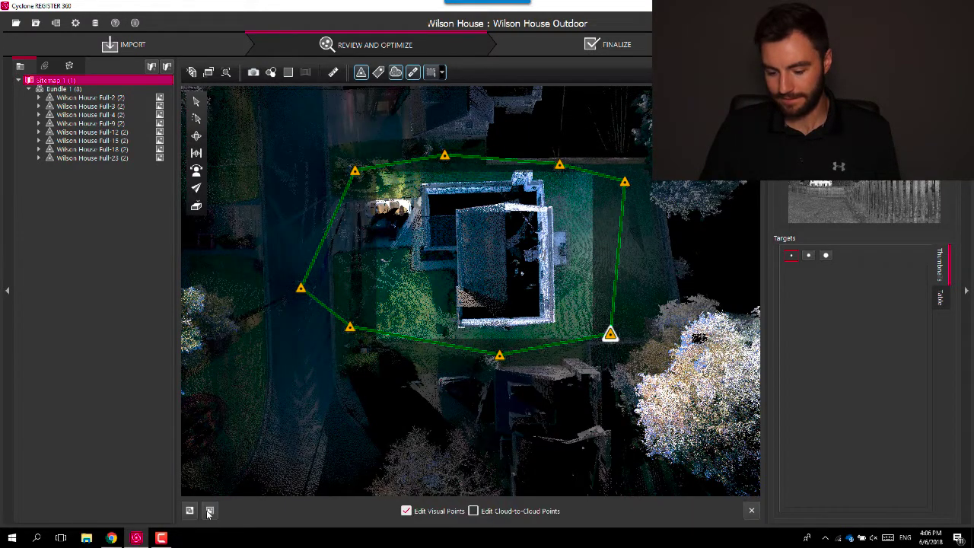
Exit point editing and restore the first setup's deleted points from its menu
click(210, 510)
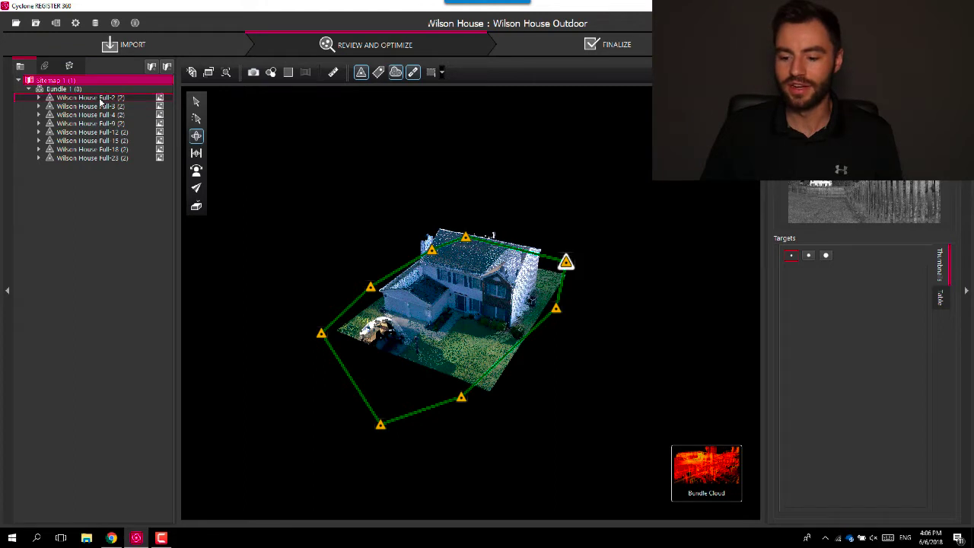
right_click(88, 97)
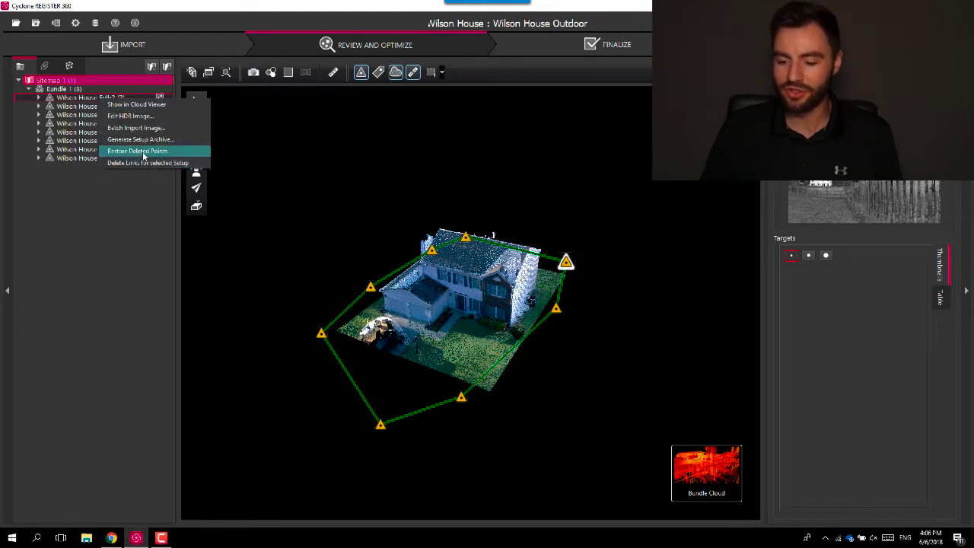
click(137, 151)
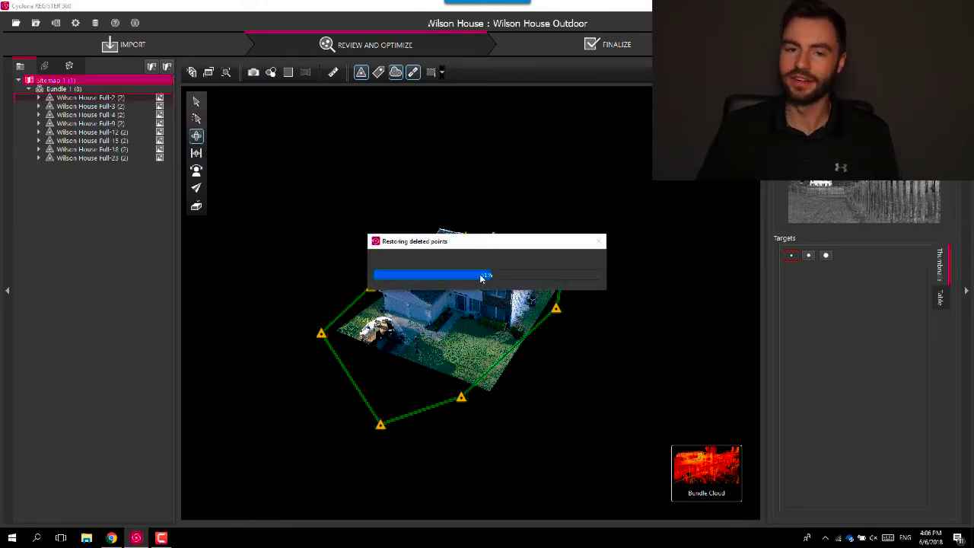